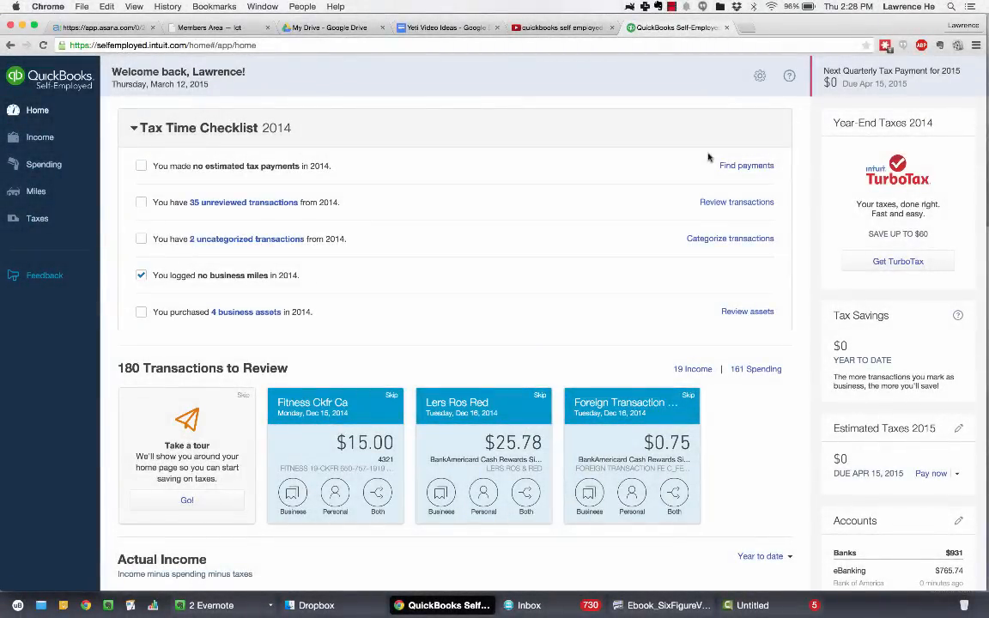
mouse_move(629, 199)
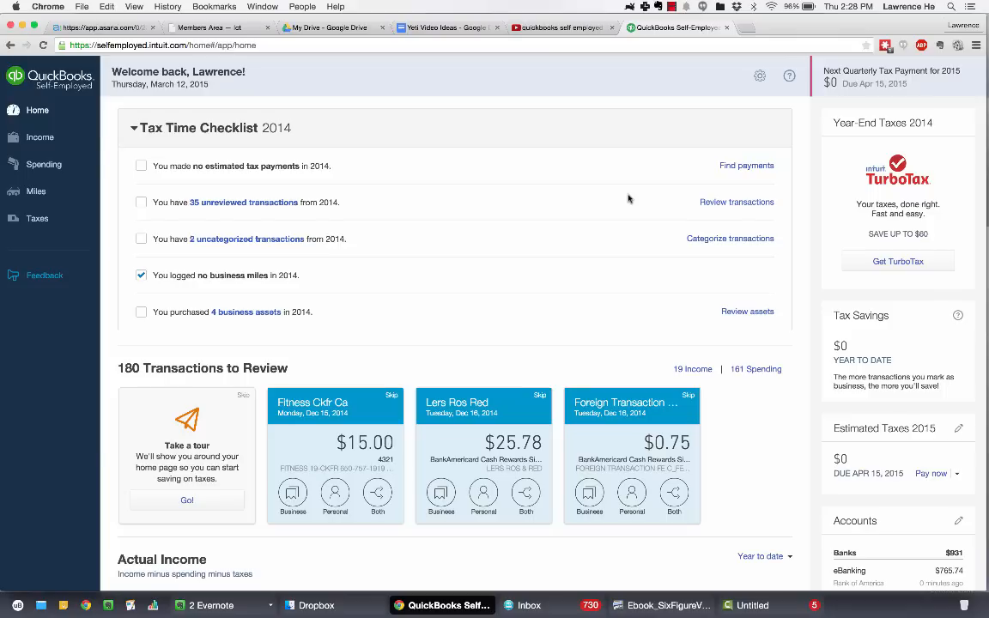
mouse_move(430, 165)
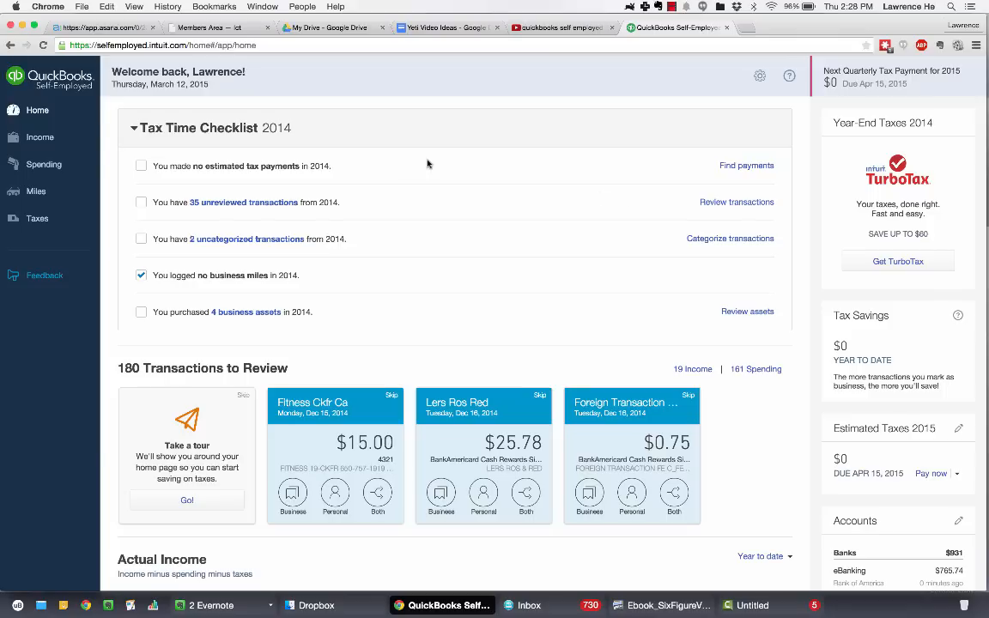
mouse_move(477, 175)
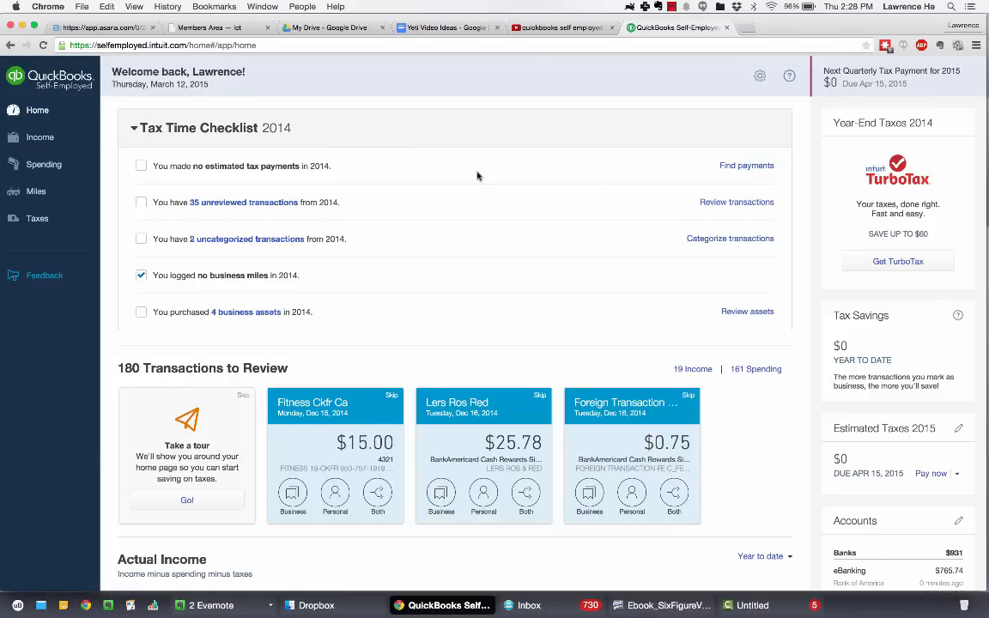
mouse_move(749, 103)
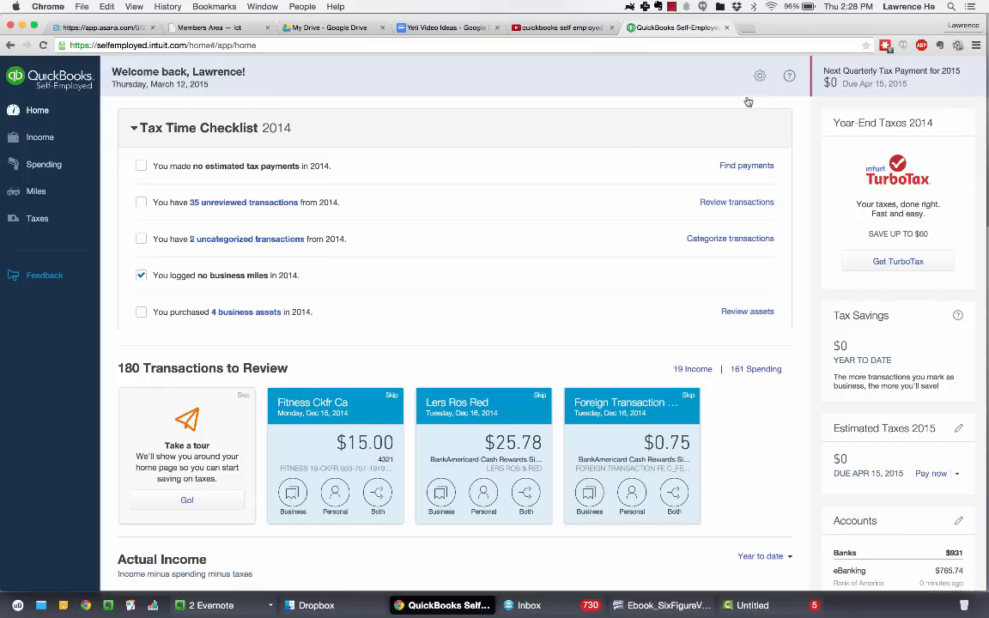
In the bank account settings, search 'am' and choose American Express Credit Card, then return home.
left_click(759, 76)
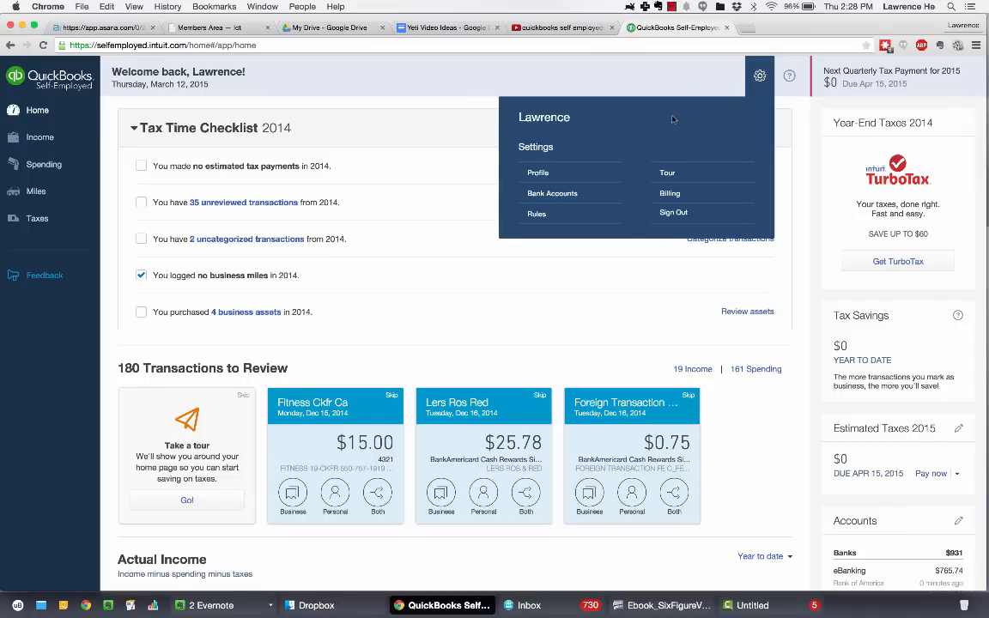
mouse_move(711, 113)
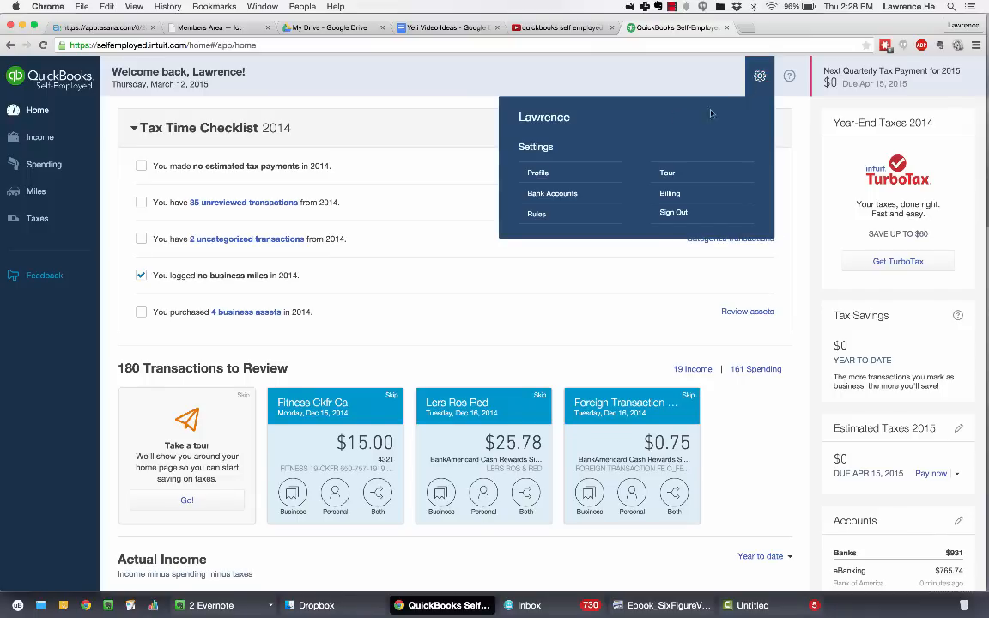
left_click(553, 193)
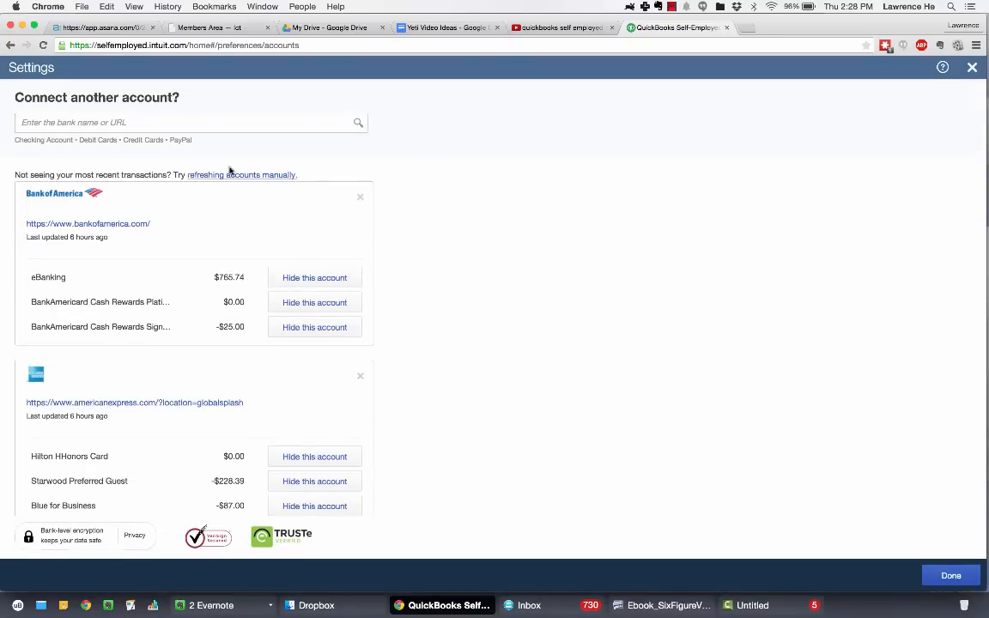
left_click(189, 121)
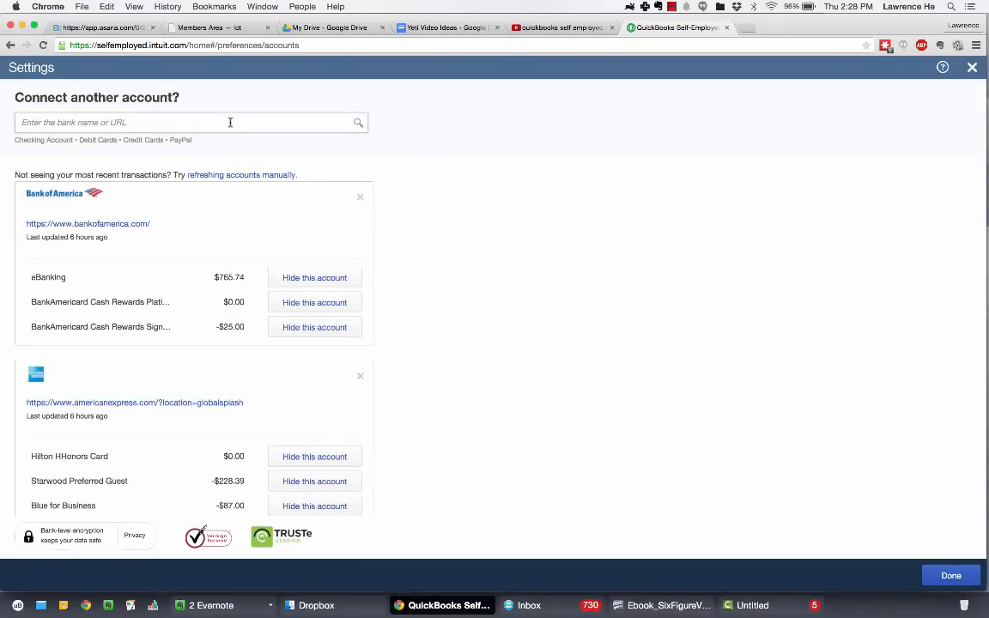
type("am")
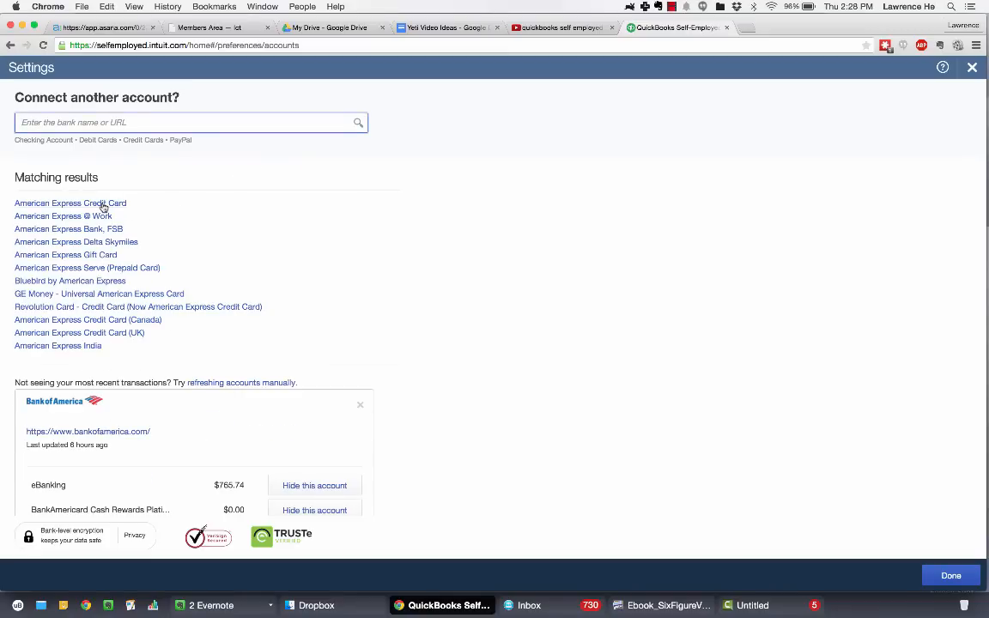
left_click(70, 202)
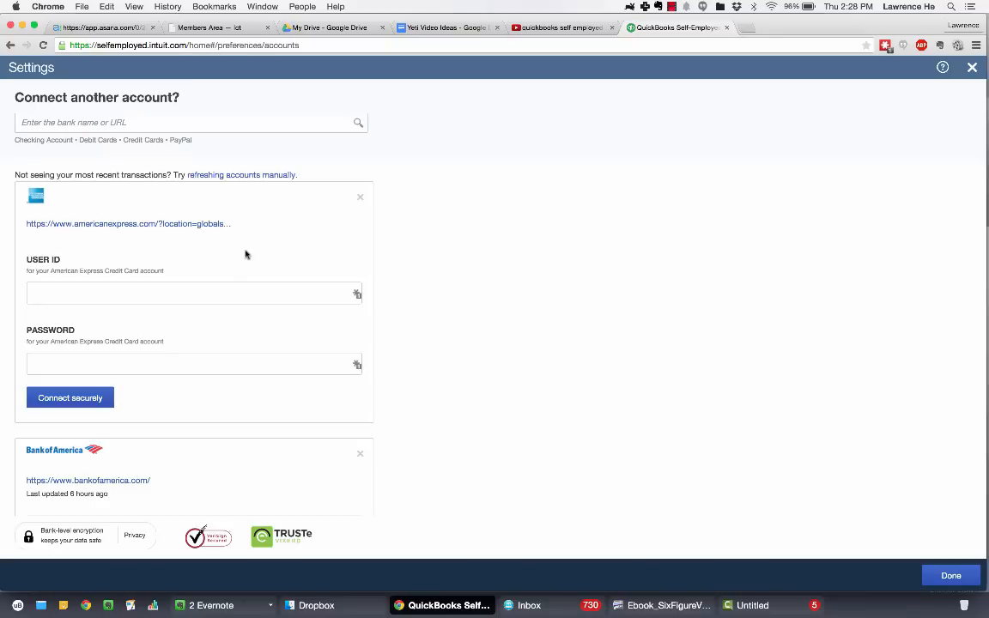
mouse_move(360, 202)
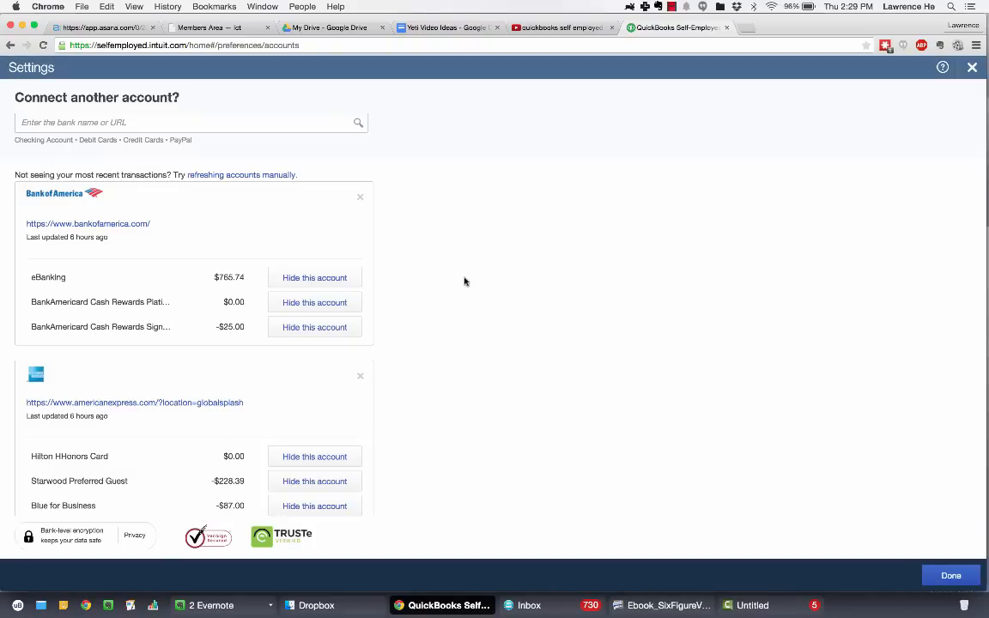
scroll("down", 3)
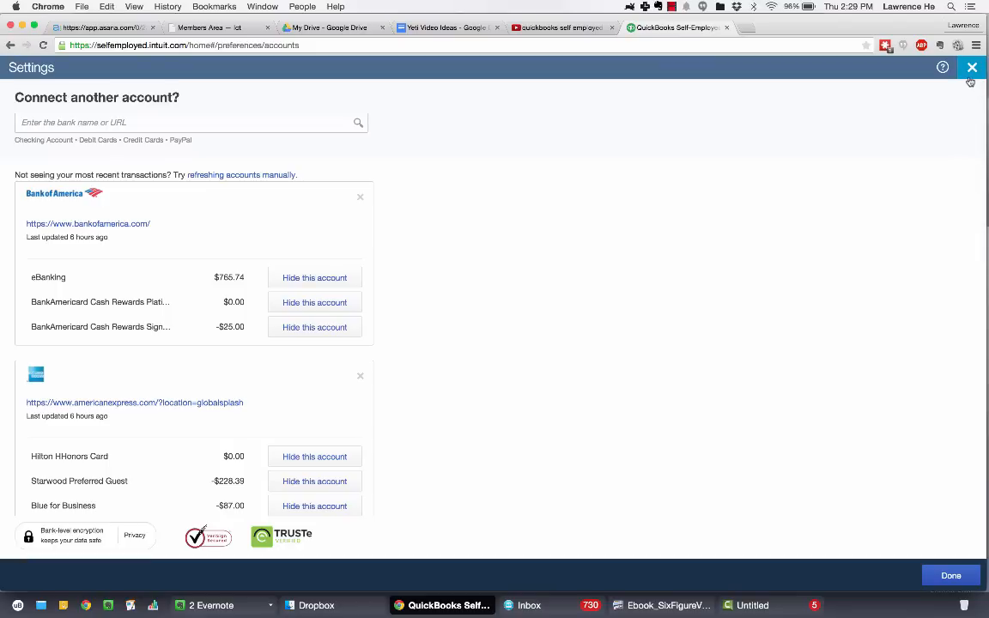
left_click(972, 67)
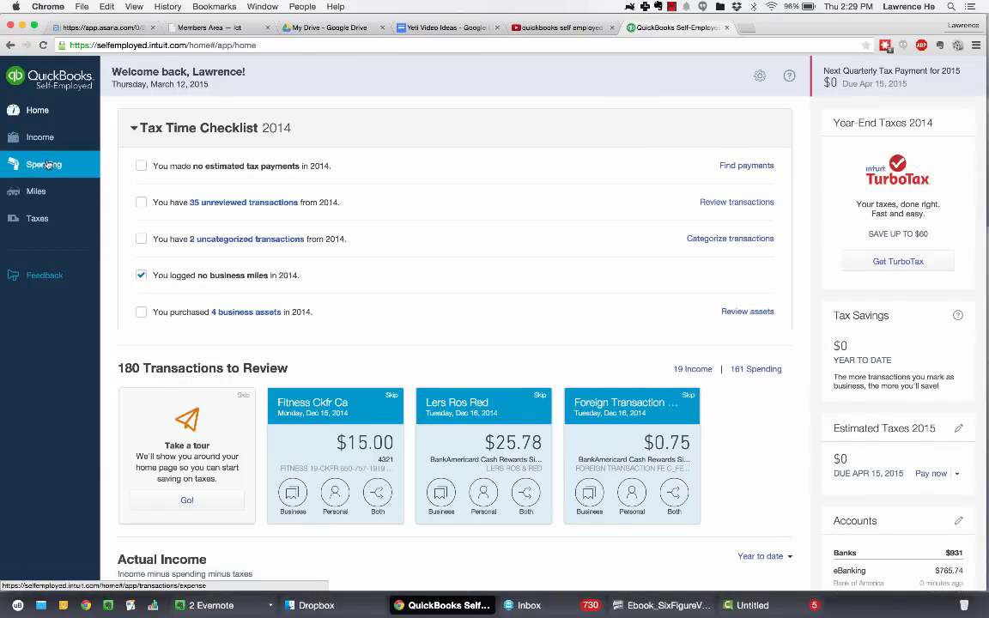
Show the Spending page and scroll through its transaction list.
left_click(44, 165)
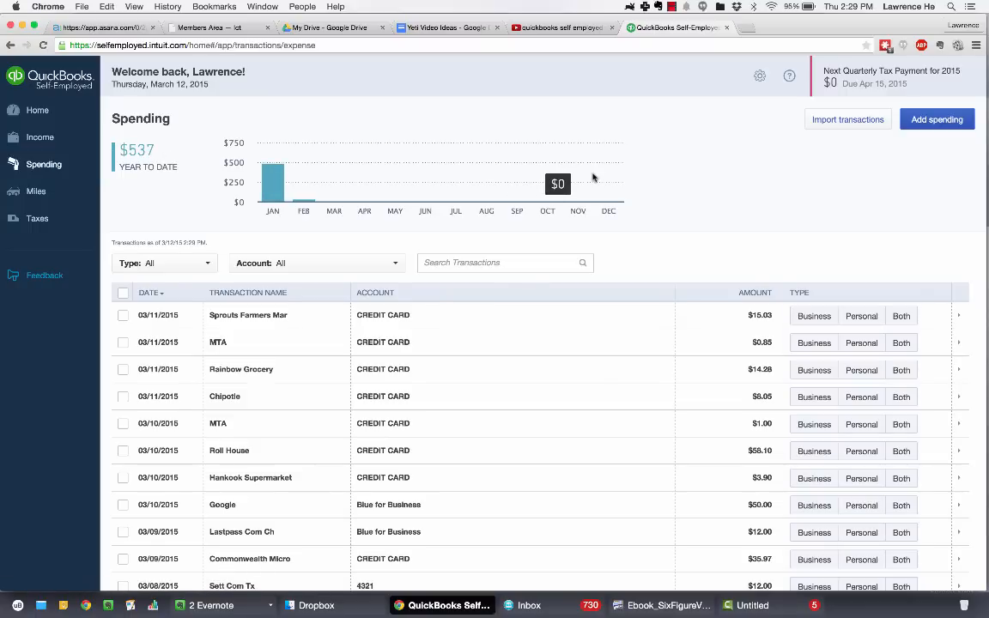
mouse_move(646, 309)
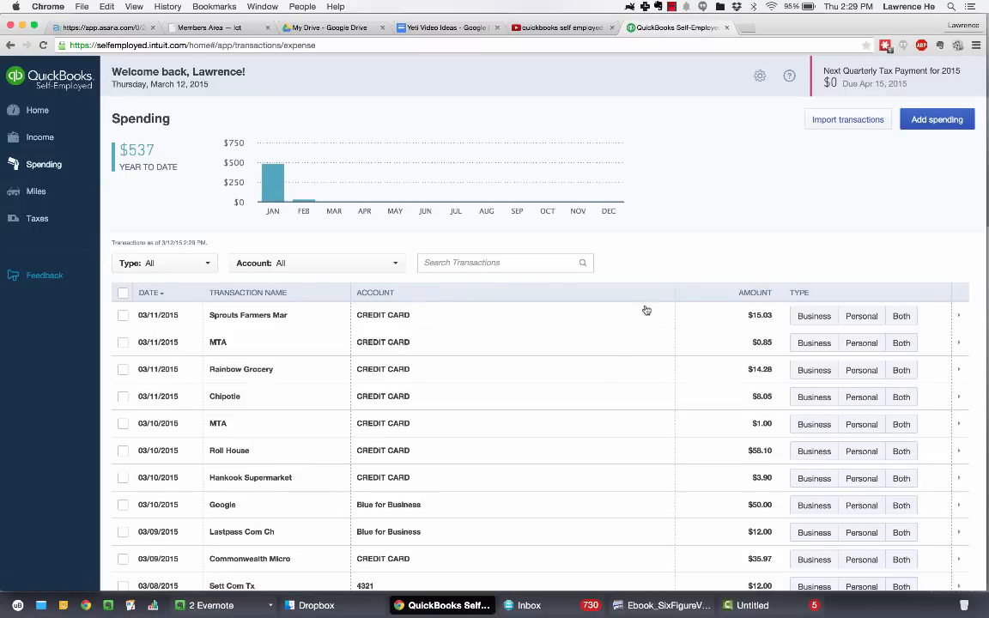
scroll("down", 3)
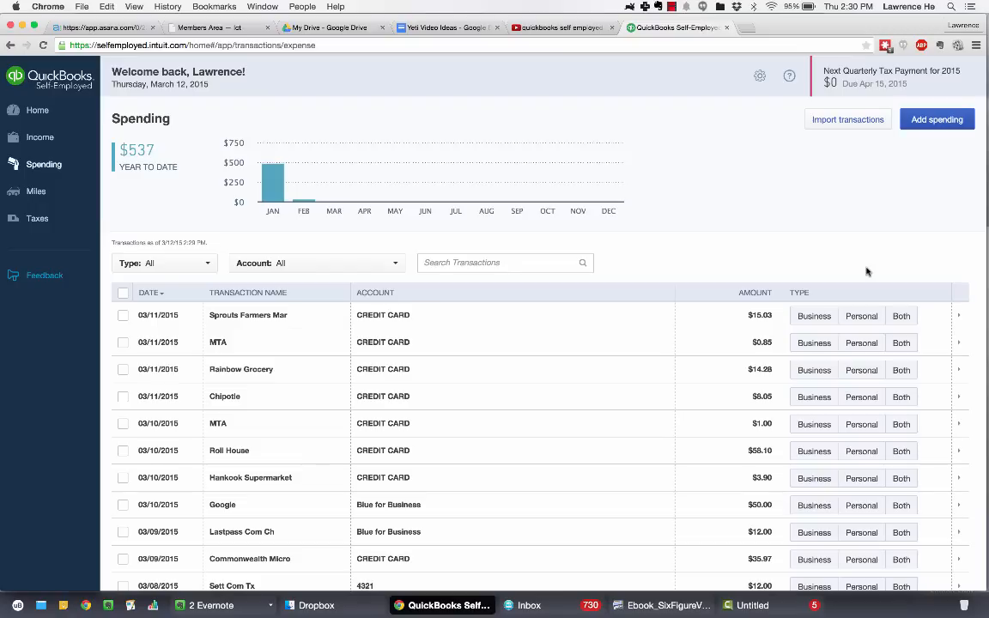
mouse_move(893, 244)
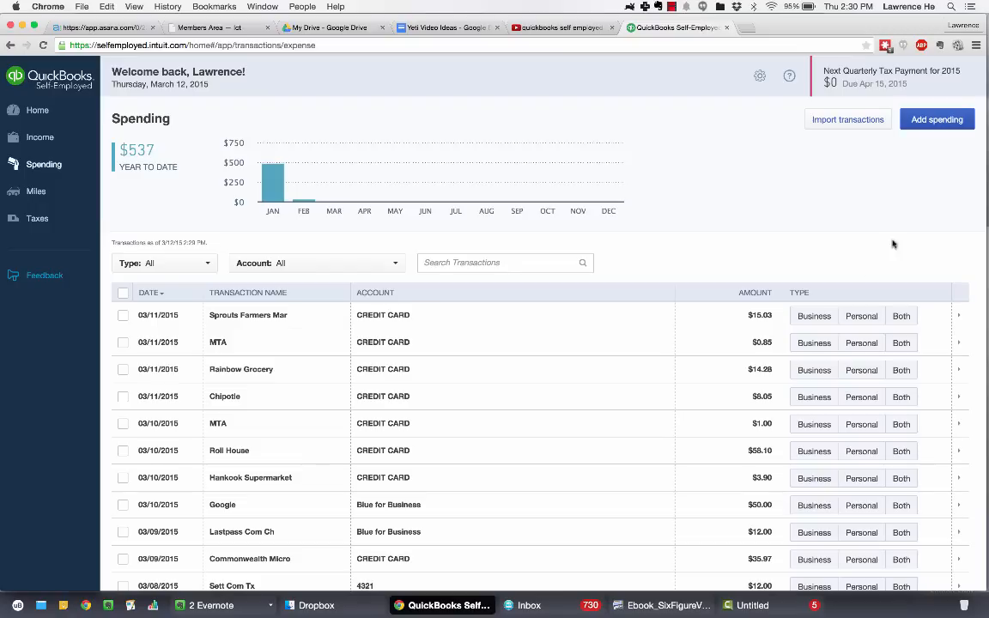
mouse_move(914, 231)
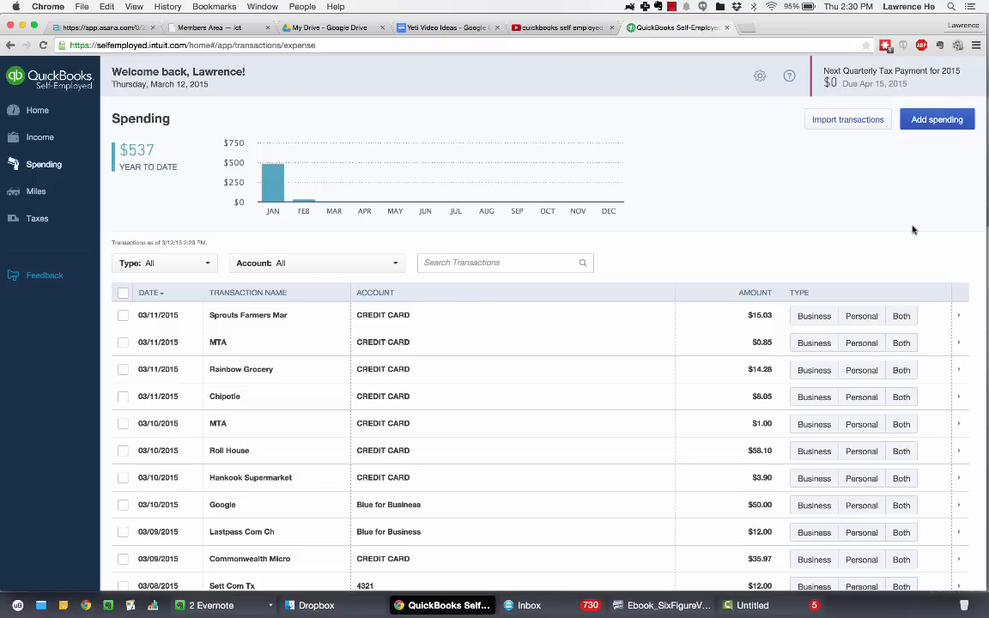
mouse_move(810, 247)
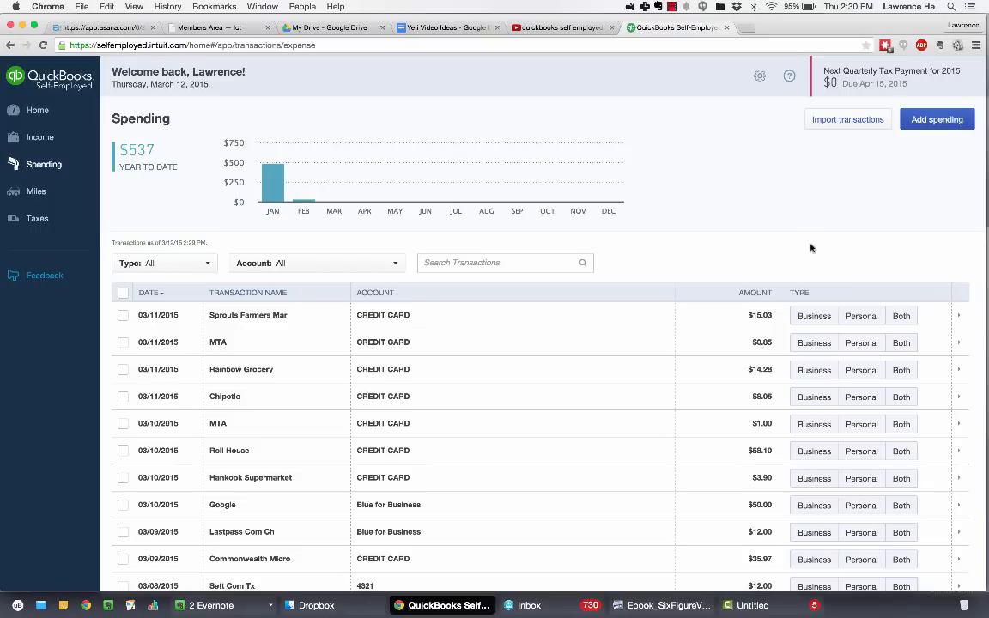
mouse_move(555, 263)
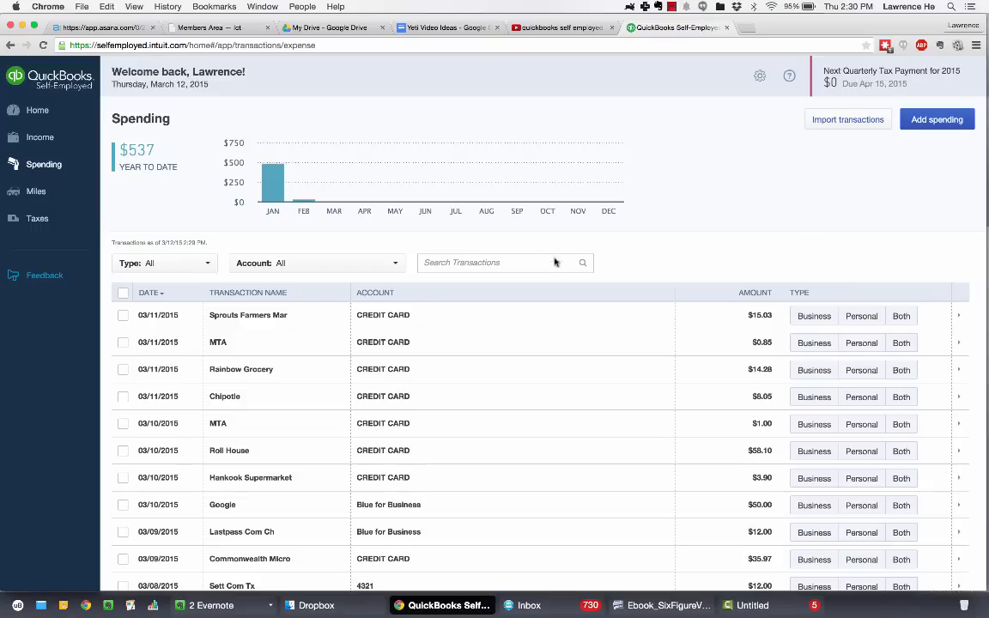
mouse_move(613, 213)
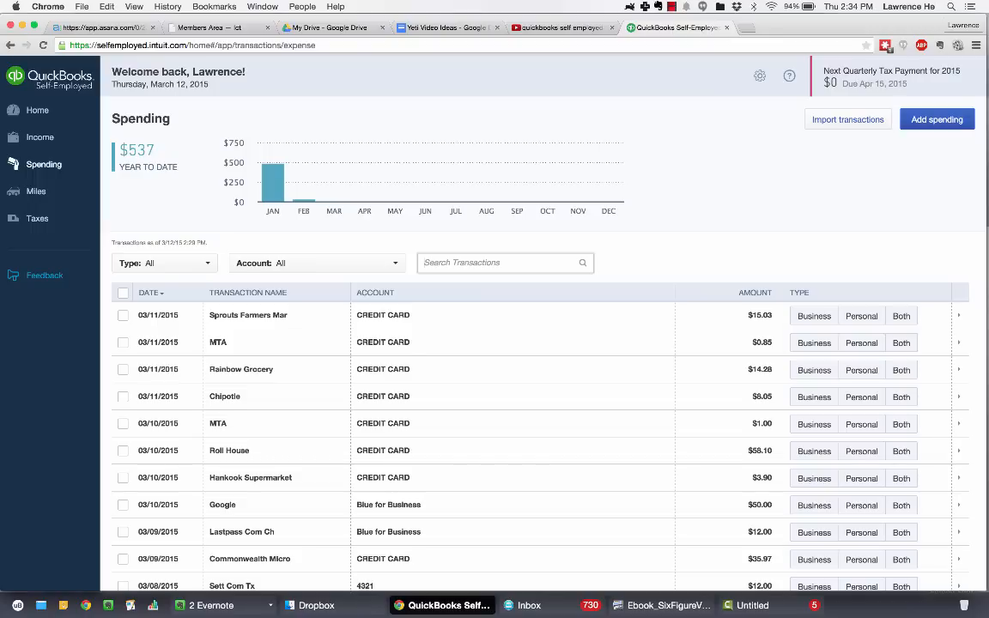
Search transactions for 7.79 and select the 01/13/2015 Chipotle transaction.
type("7.79")
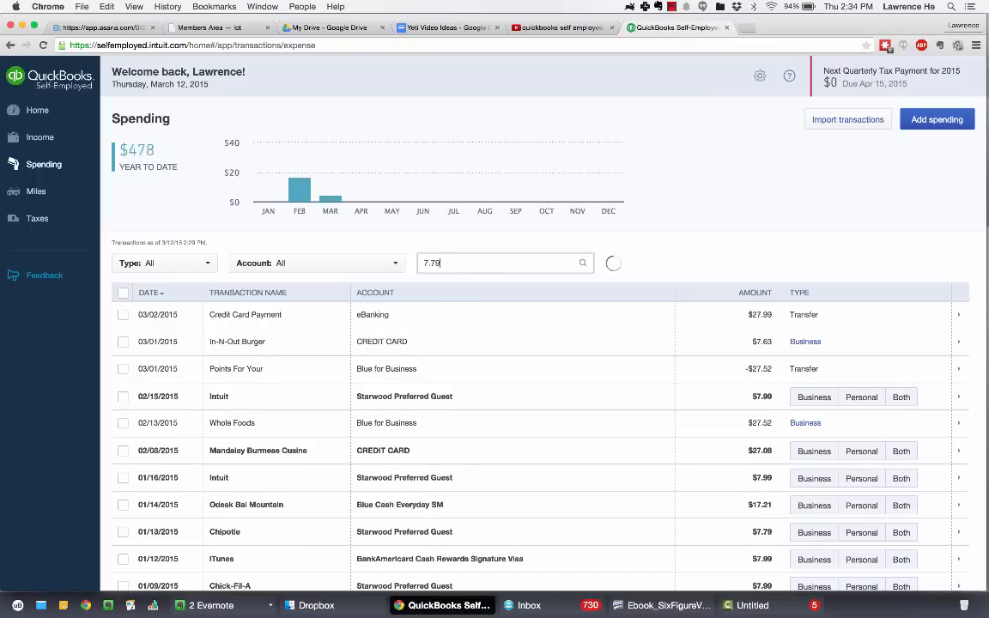
type("7.79")
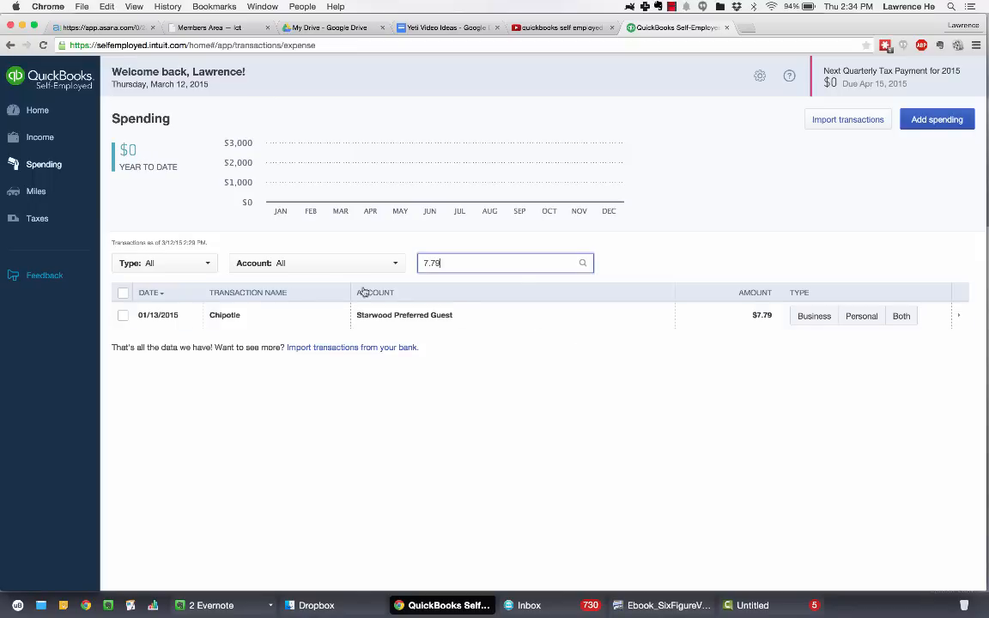
mouse_move(491, 321)
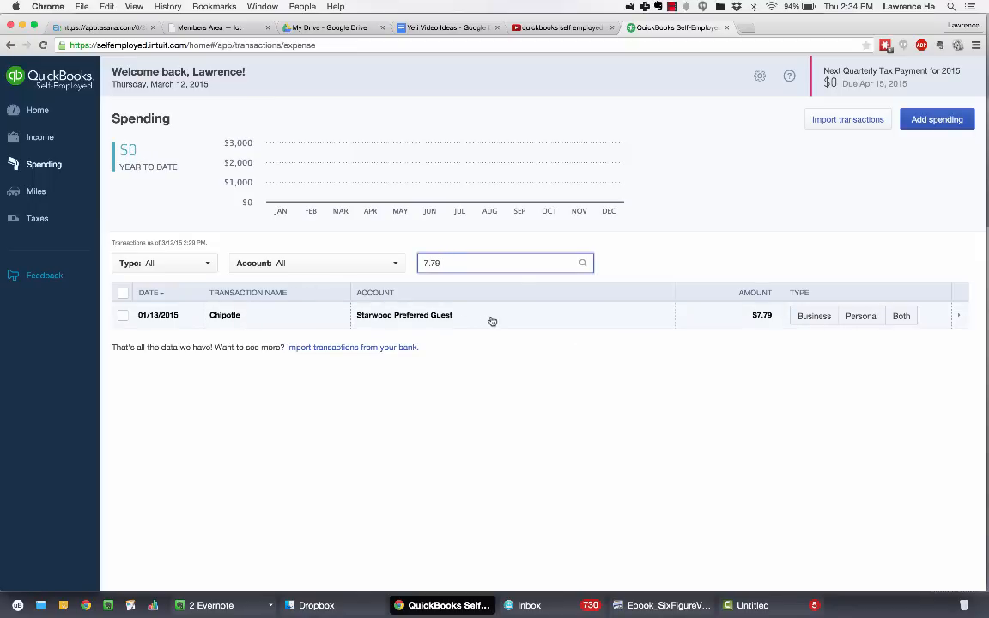
left_click(814, 316)
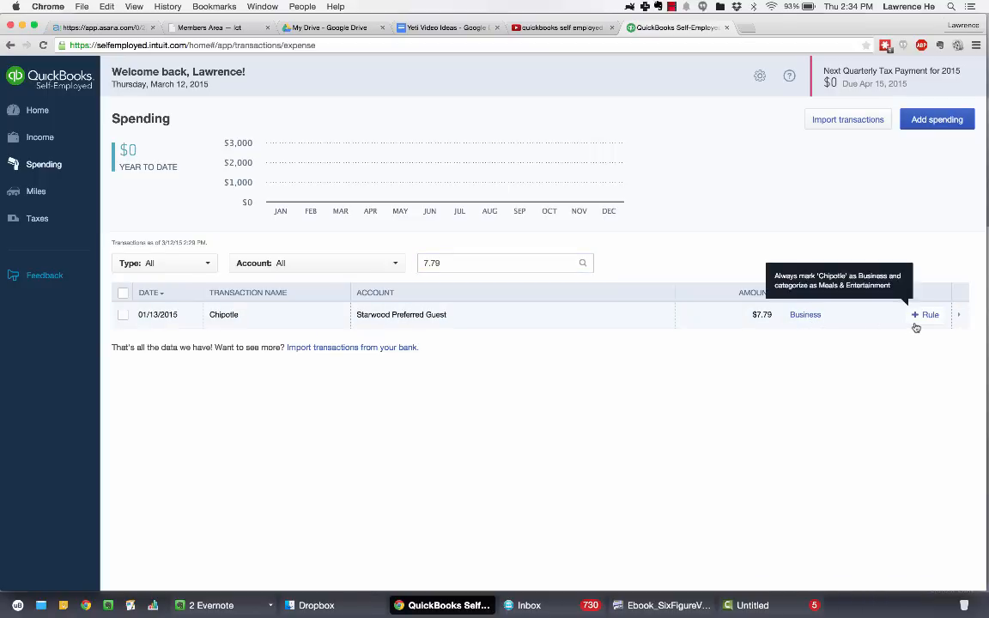
Create and save a rule marking Chipotle transactions as Business under Meals & Entertainment.
left_click(925, 314)
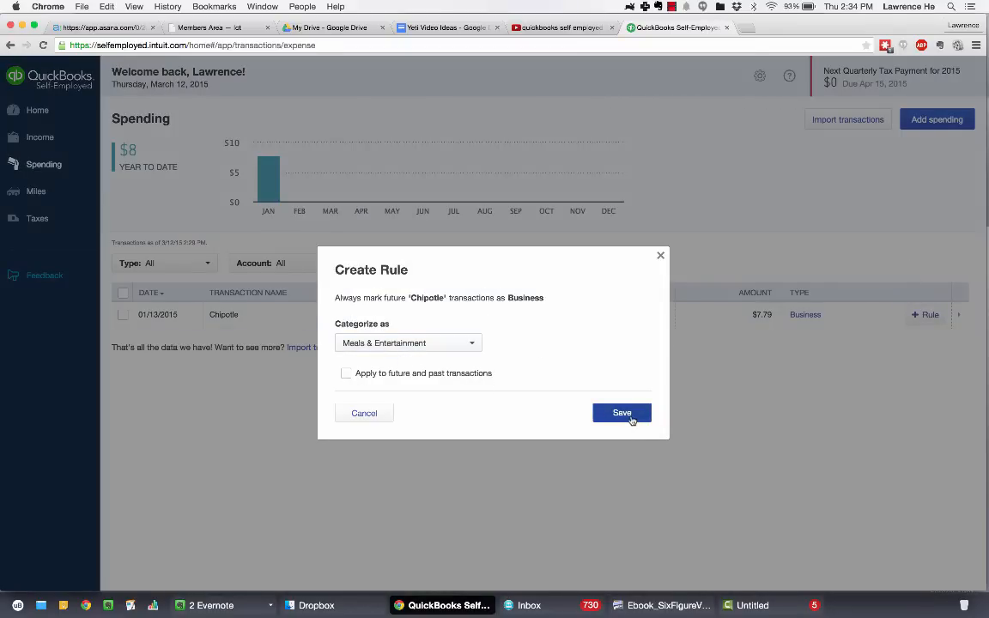
left_click(621, 412)
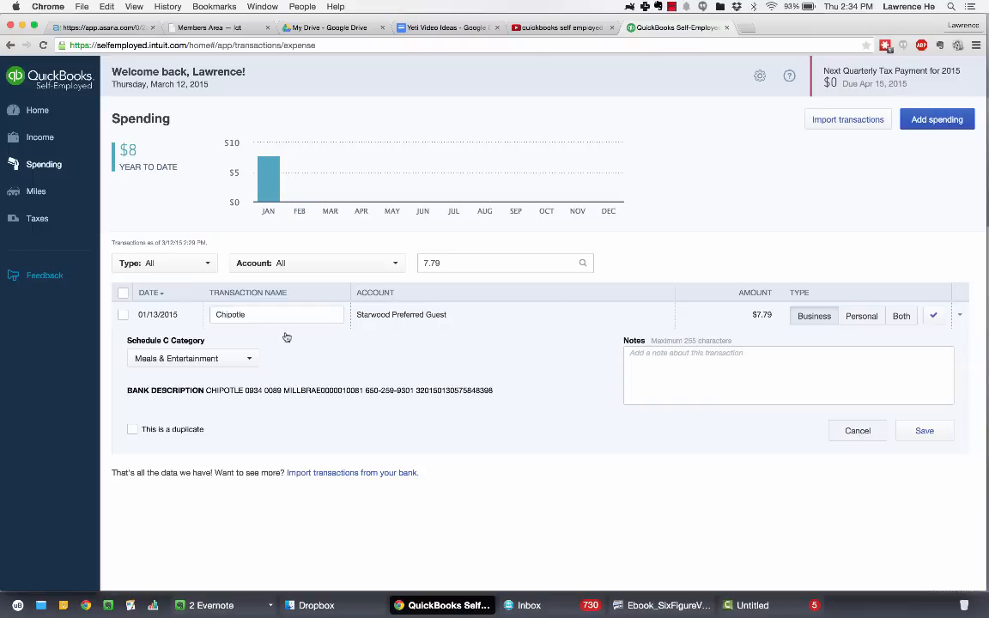
mouse_move(964, 321)
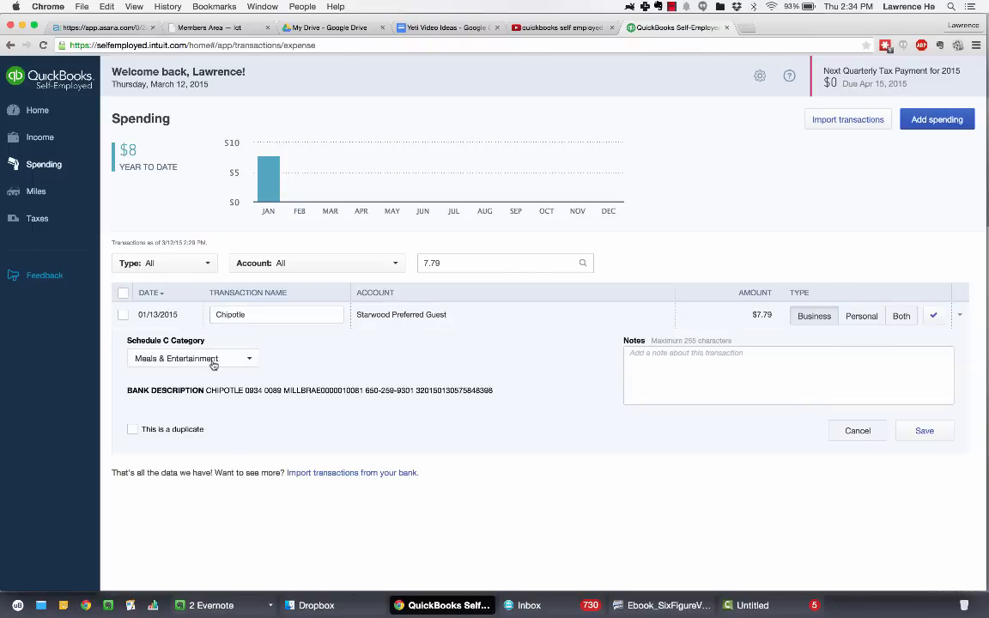
Set the Chipotle transaction's Schedule C category to Meals & Entertainment.
left_click(192, 359)
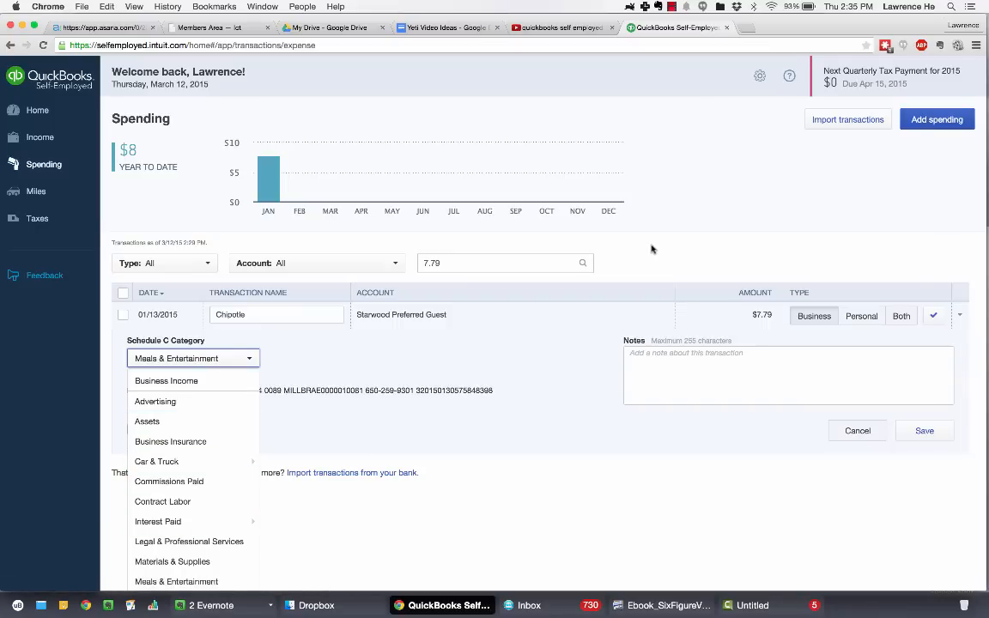
left_click(193, 359)
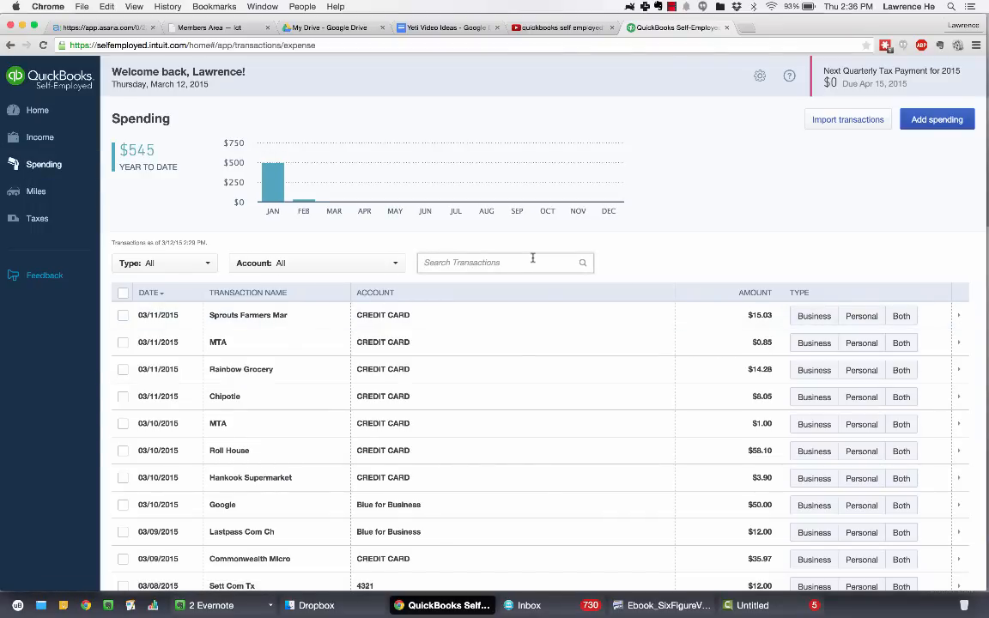
Search for 150.72, find no match, and start adding an expense manually.
type("150.")
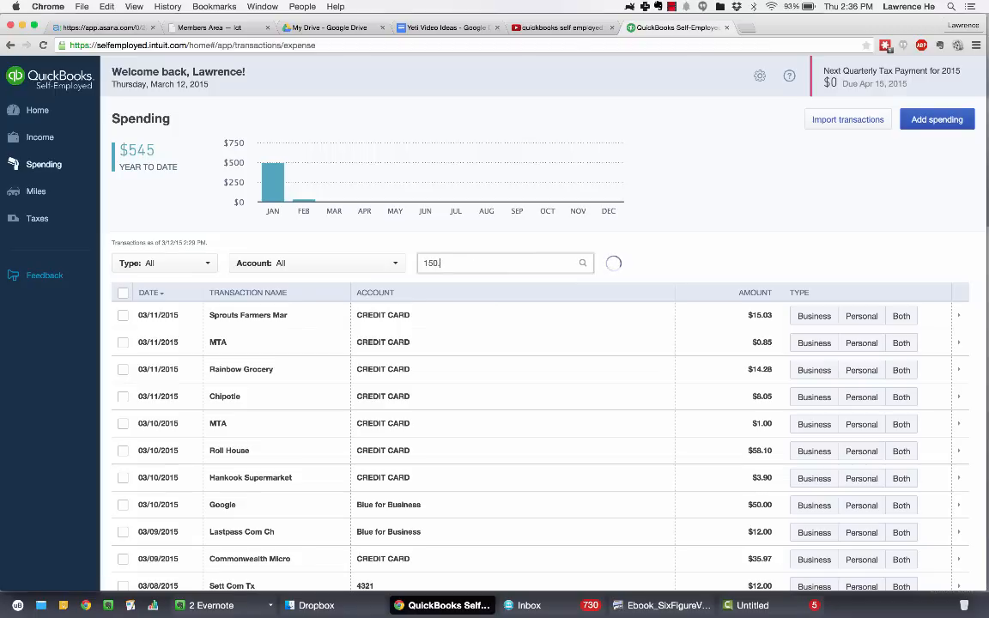
type("72")
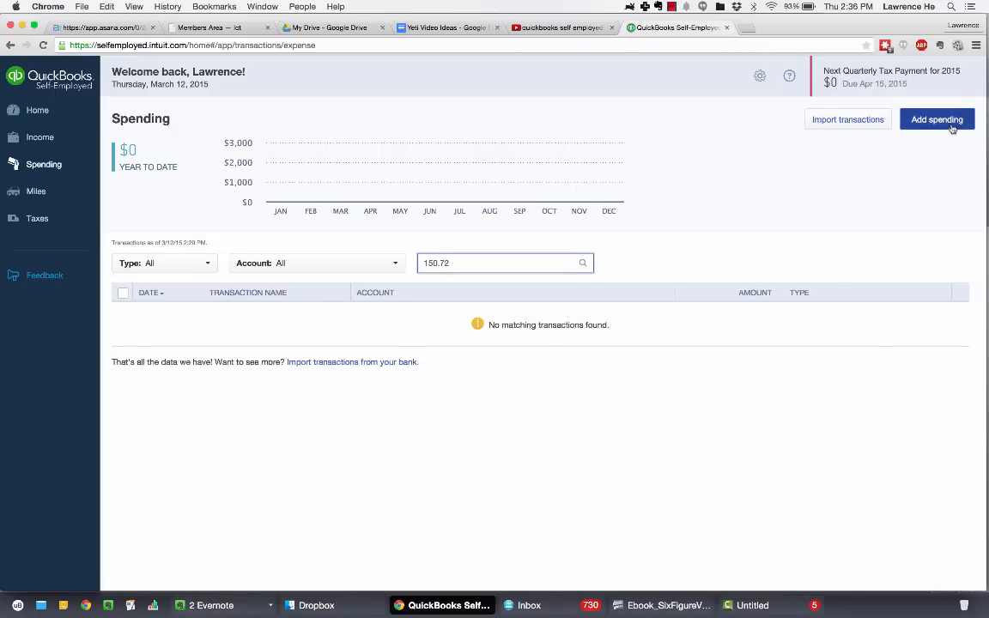
left_click(938, 121)
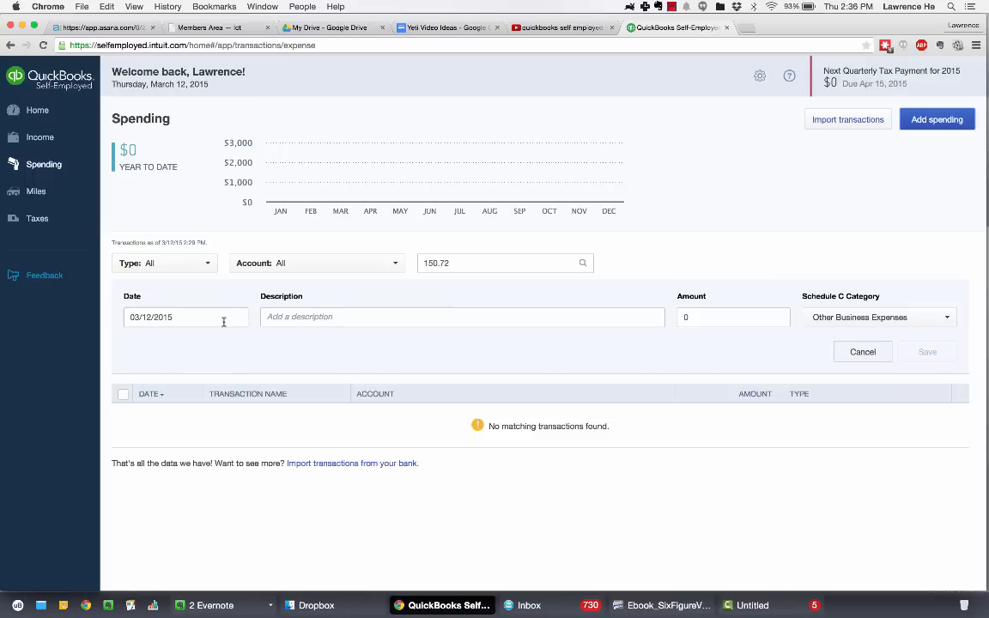
Set the new expense's date to 04/22/2014 by stepping the calendar back to April 2014.
left_click(186, 316)
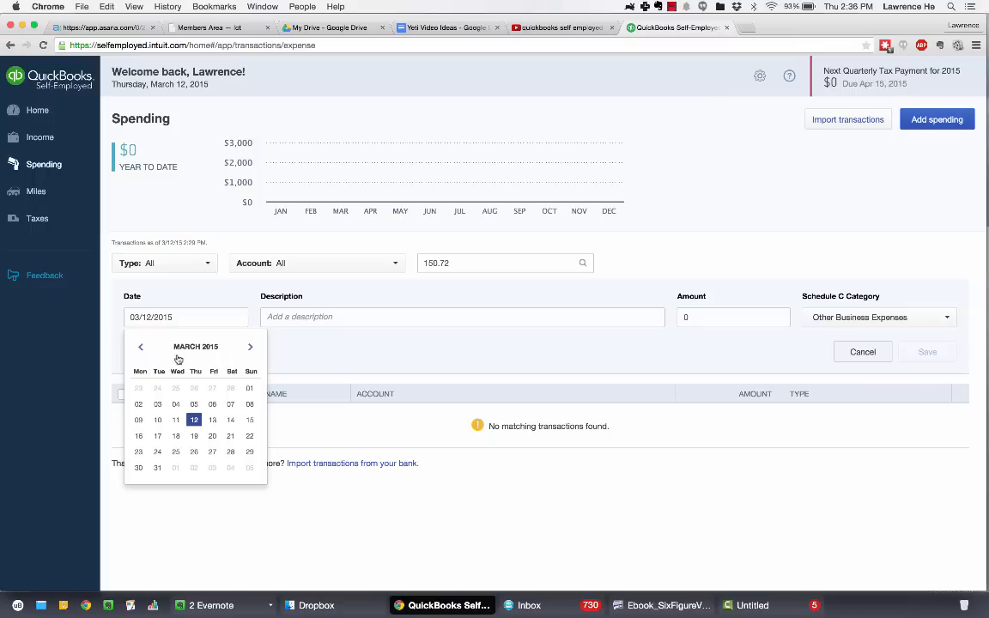
left_click(141, 347)
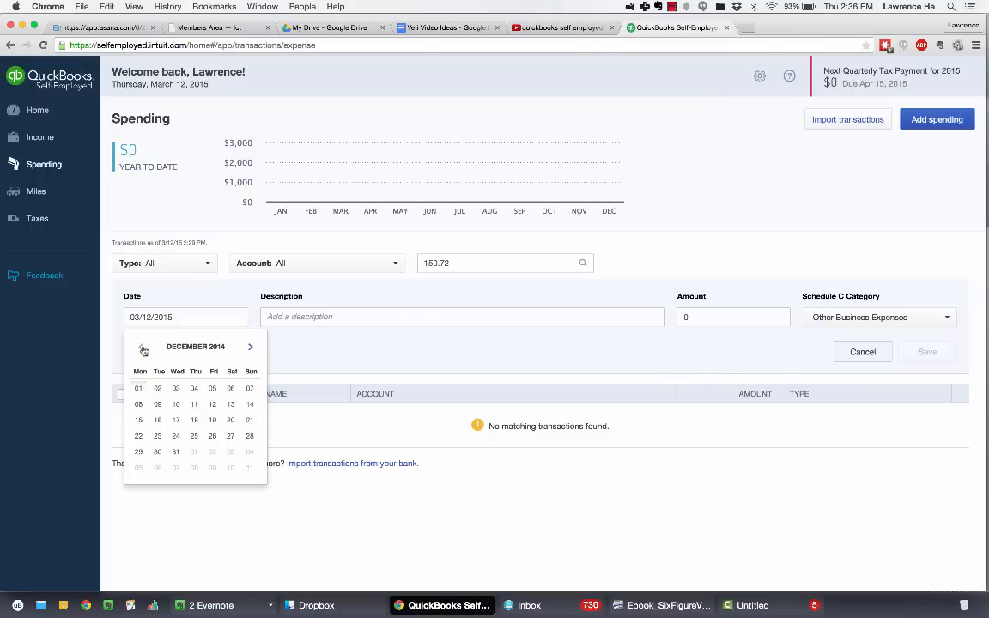
left_click(144, 351)
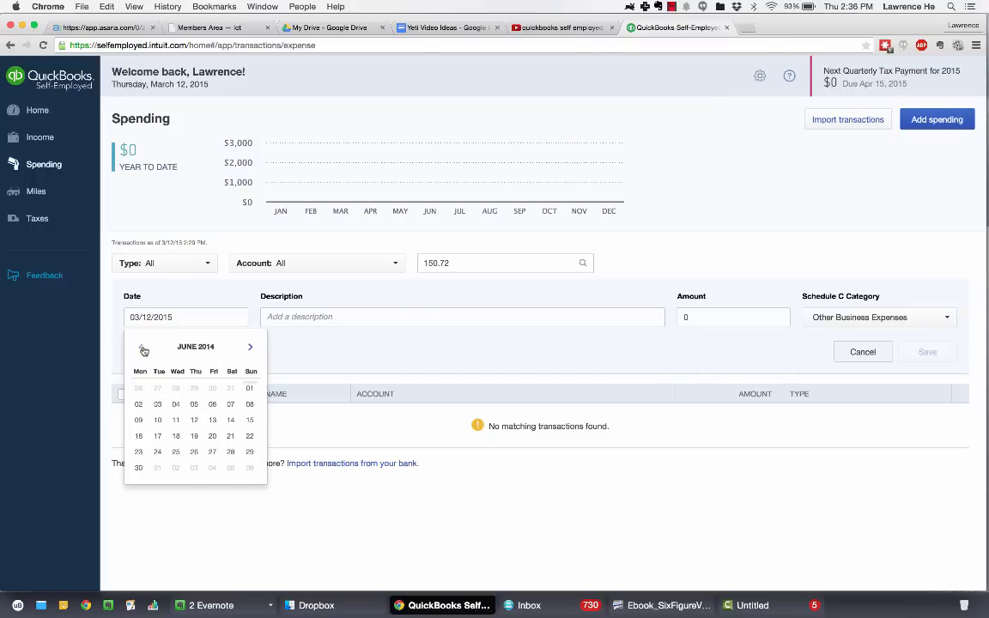
left_click(140, 347)
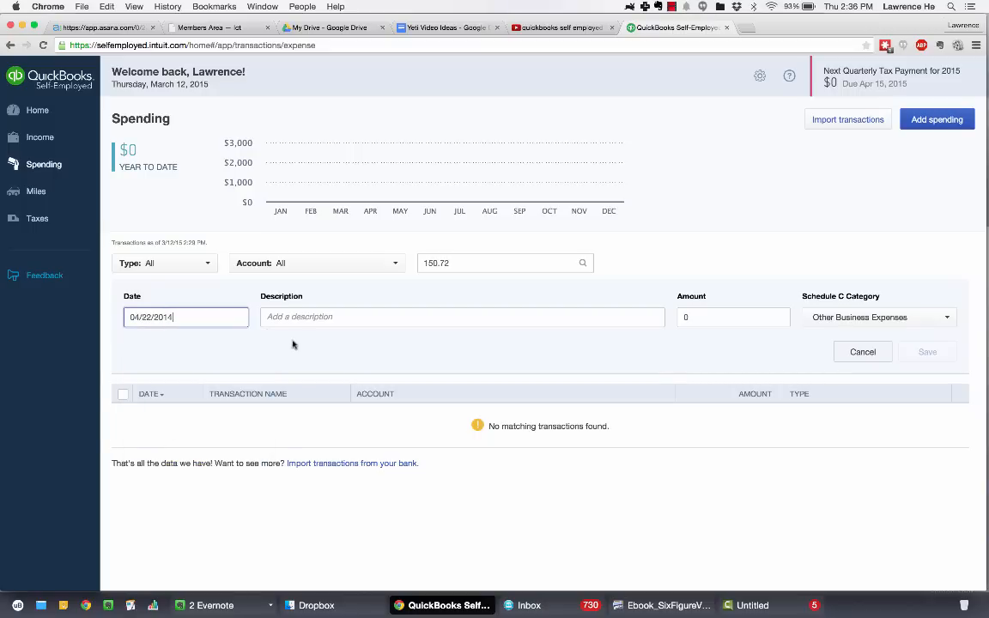
left_click(462, 316)
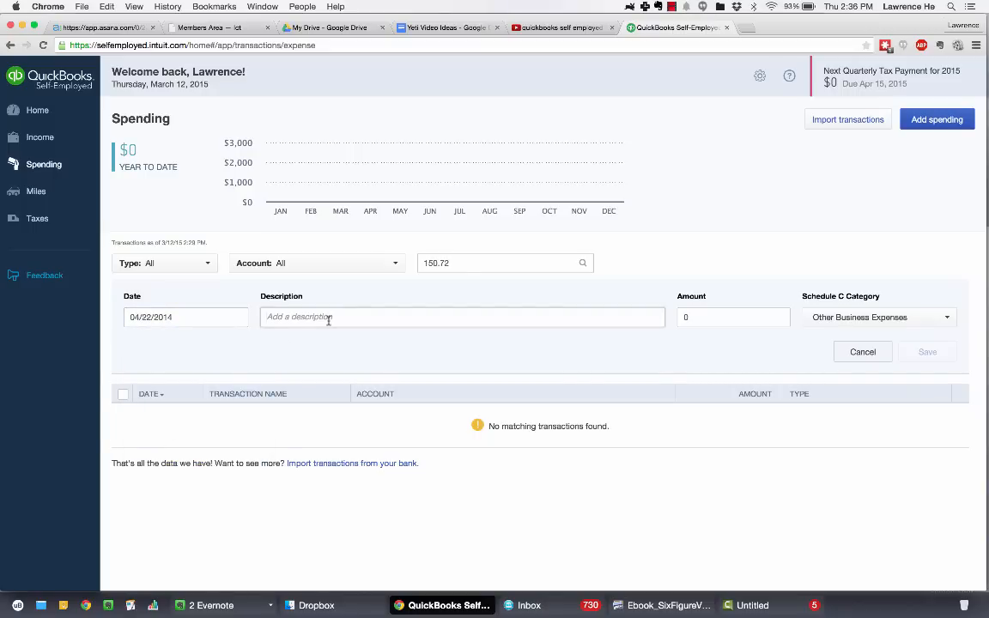
Enter description Santa Barbara Auto Group and amount 150.72 for the new expense.
type("Santa Barbara Auto G")
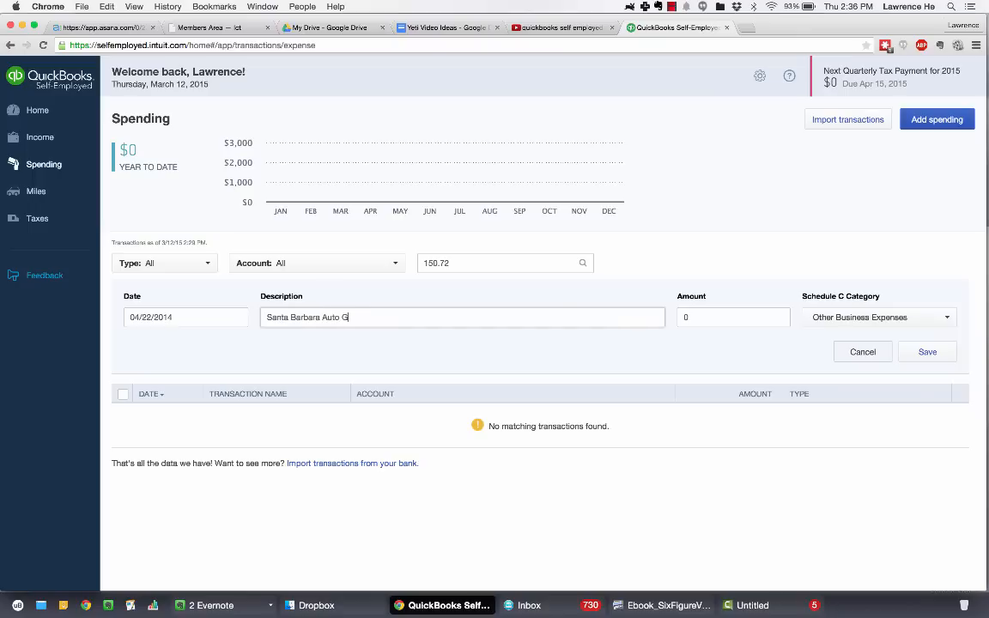
left_click(733, 316)
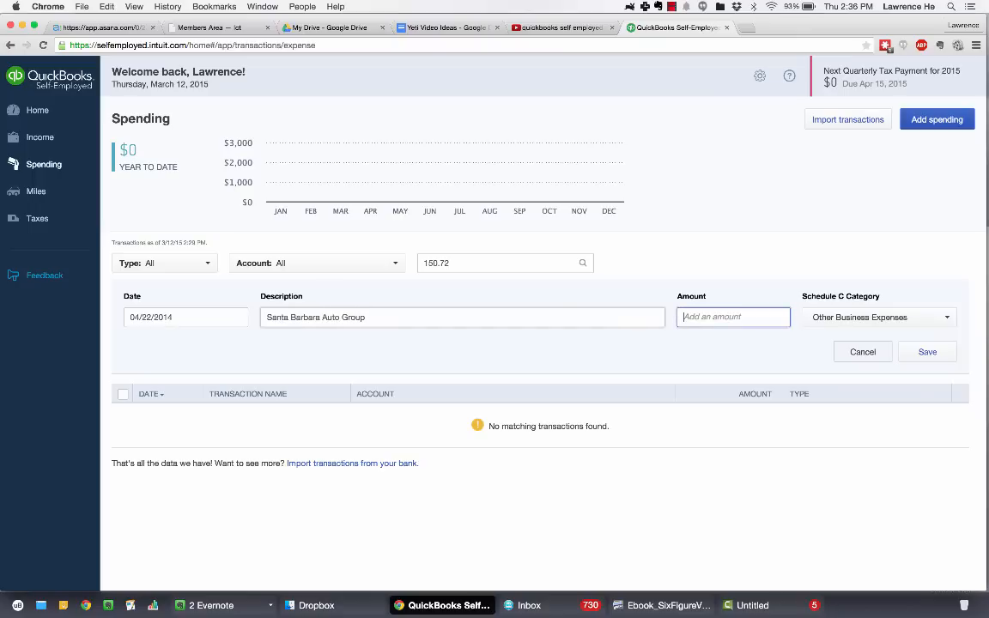
type("150.72")
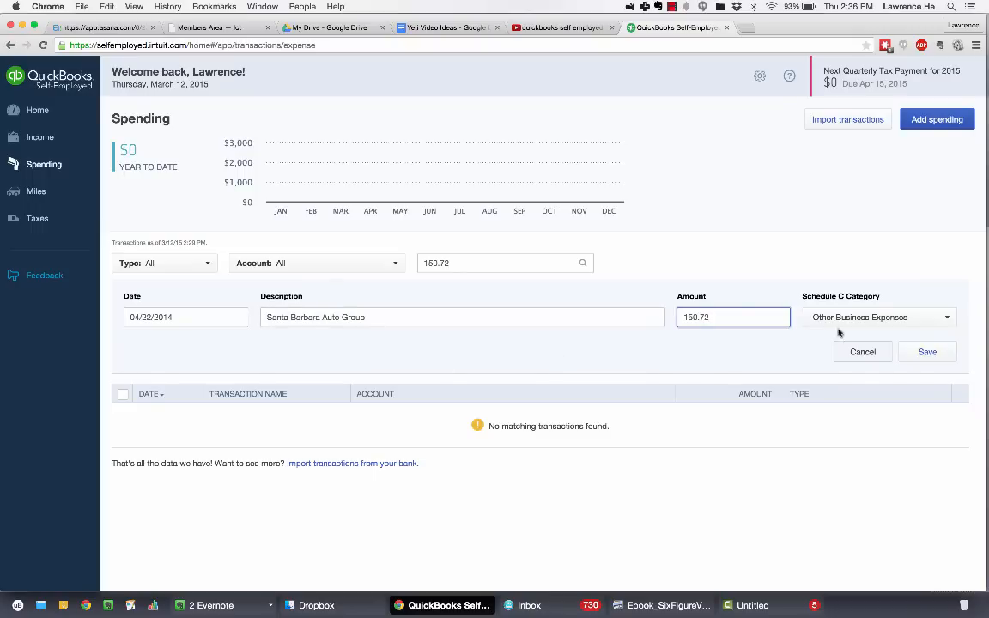
left_click(877, 316)
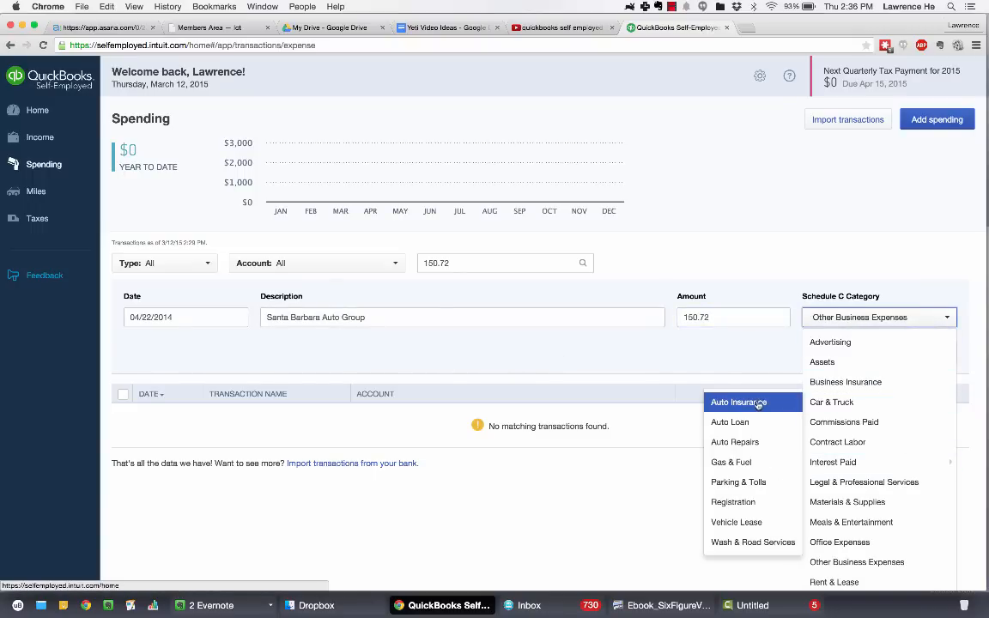
mouse_move(752, 481)
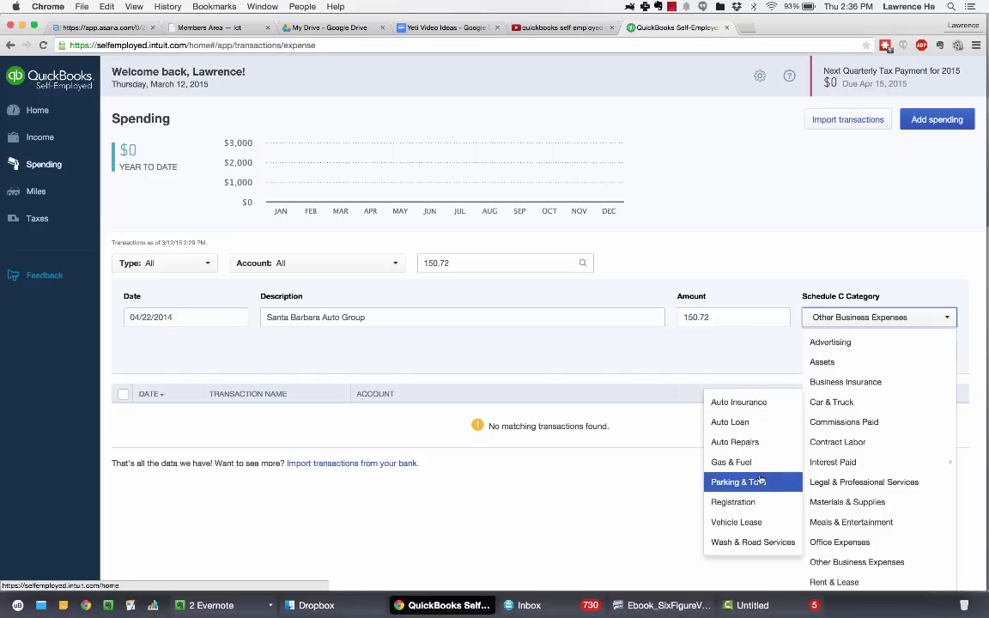
mouse_move(831, 462)
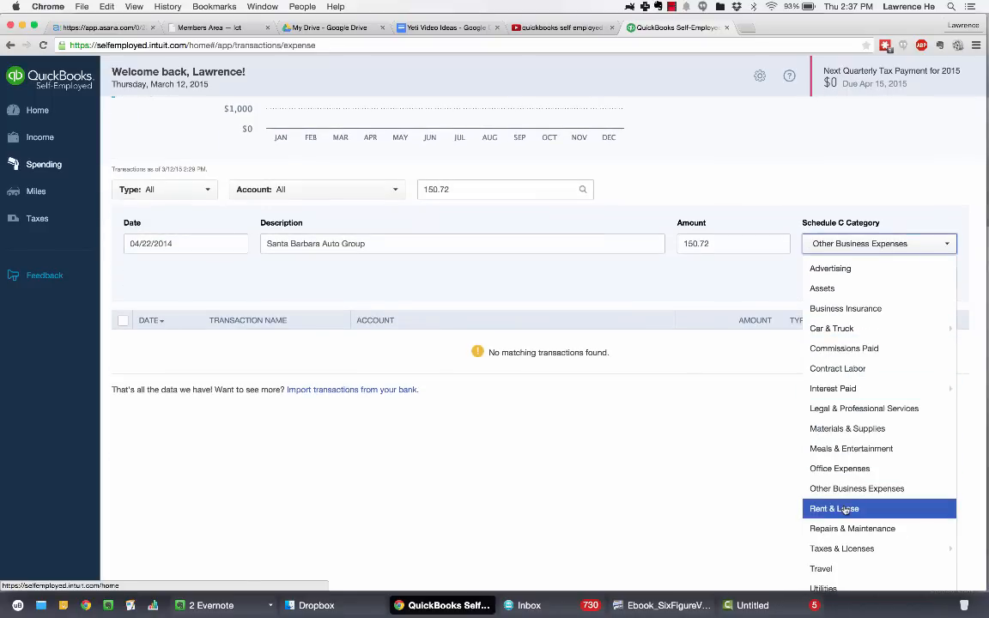
Categorize the expense as Repairs & Maintenance and save it.
left_click(852, 529)
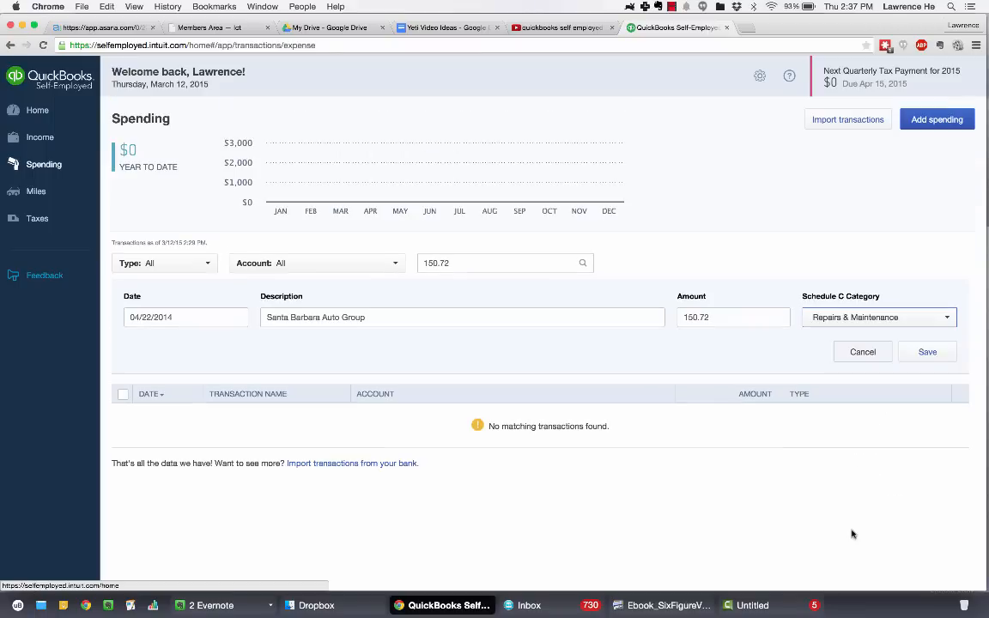
left_click(927, 350)
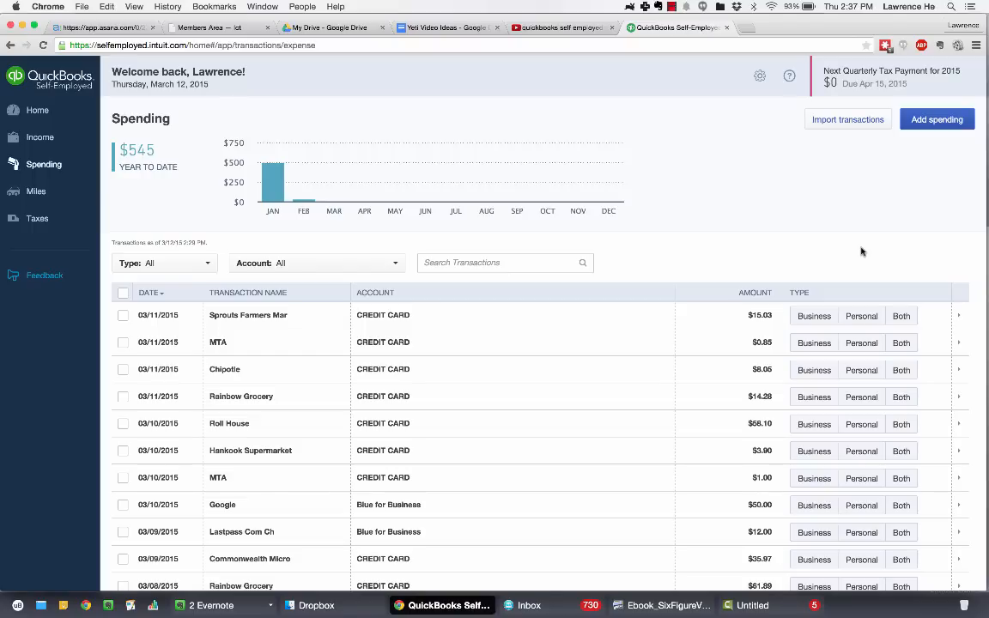
mouse_move(273, 180)
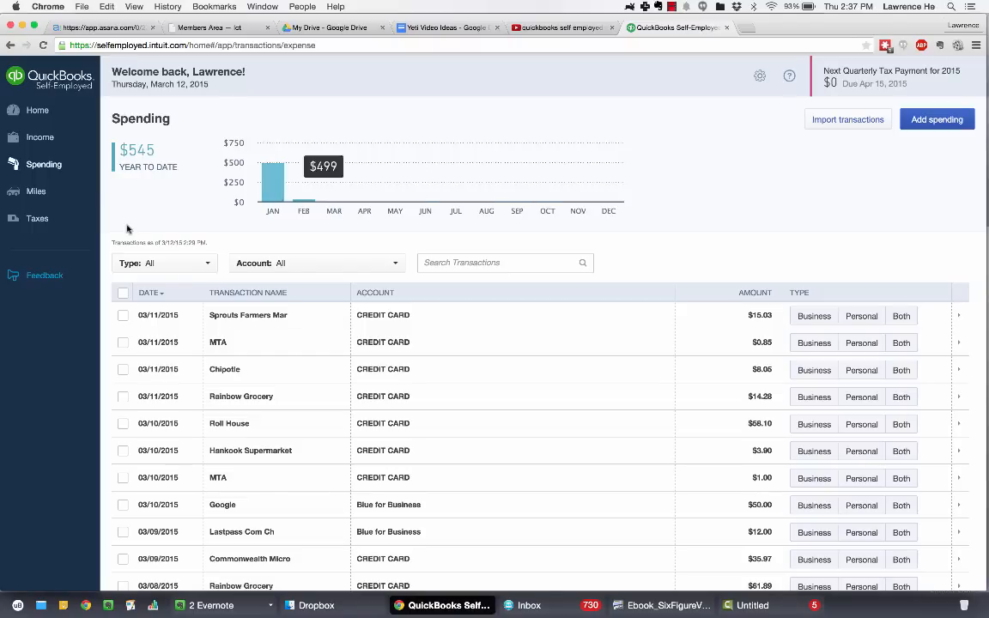
Go to the 2014 Taxes overview with estimated taxes and spending by category.
left_click(38, 218)
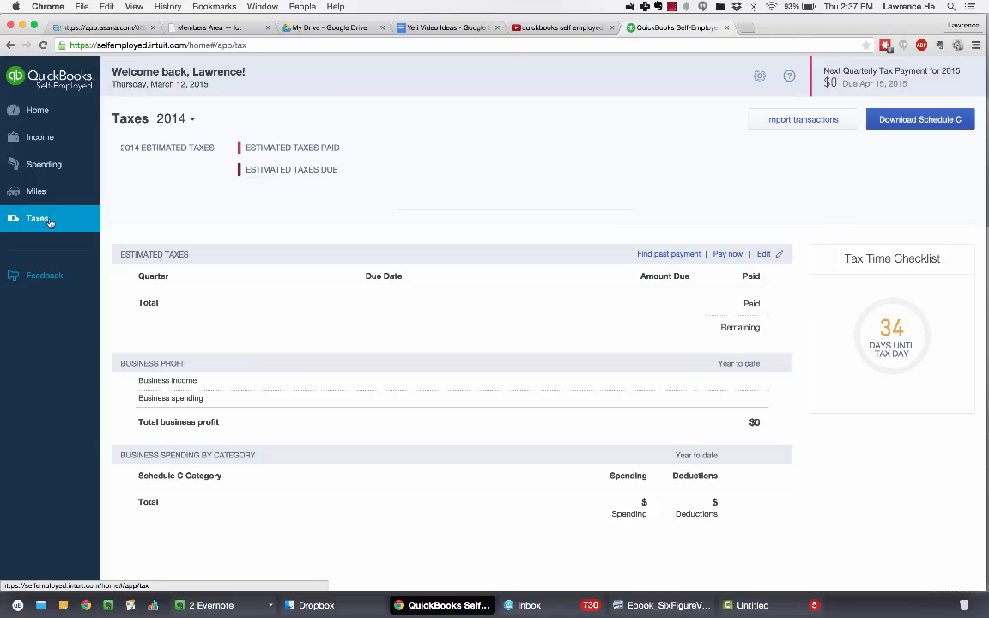